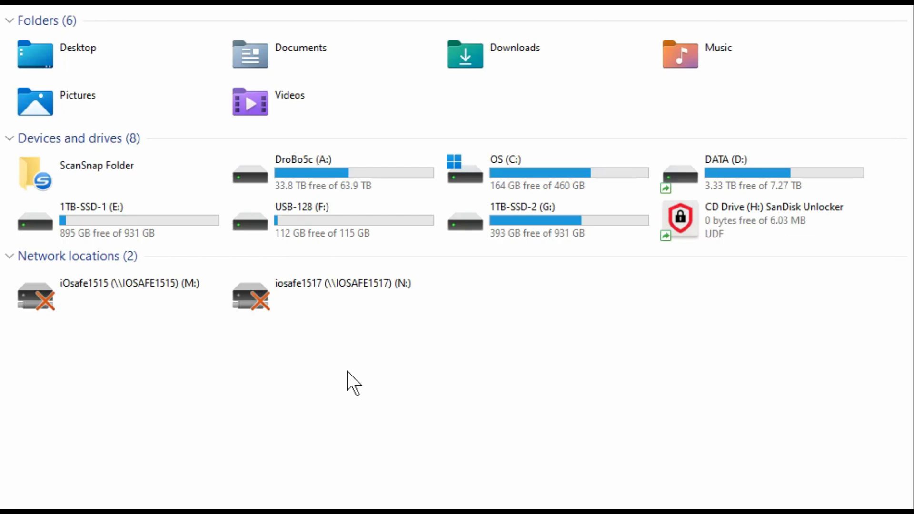
mouse_move(793, 242)
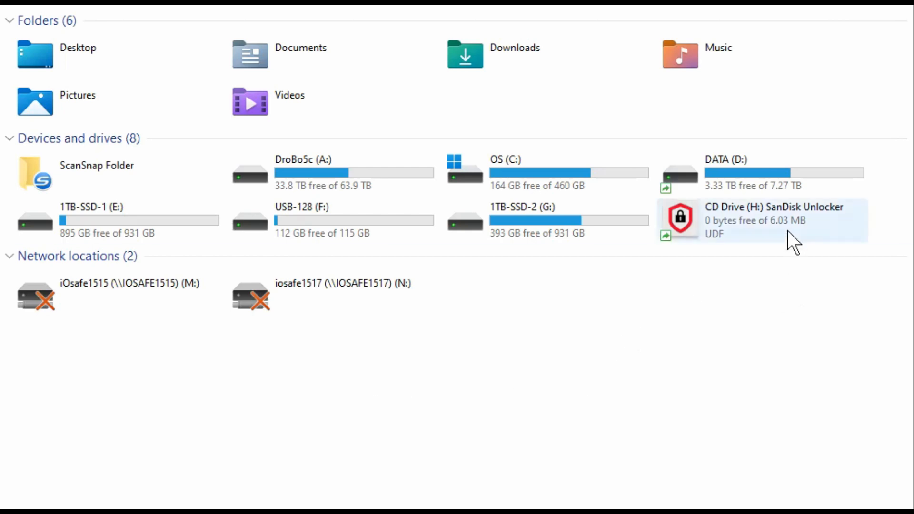
mouse_move(769, 239)
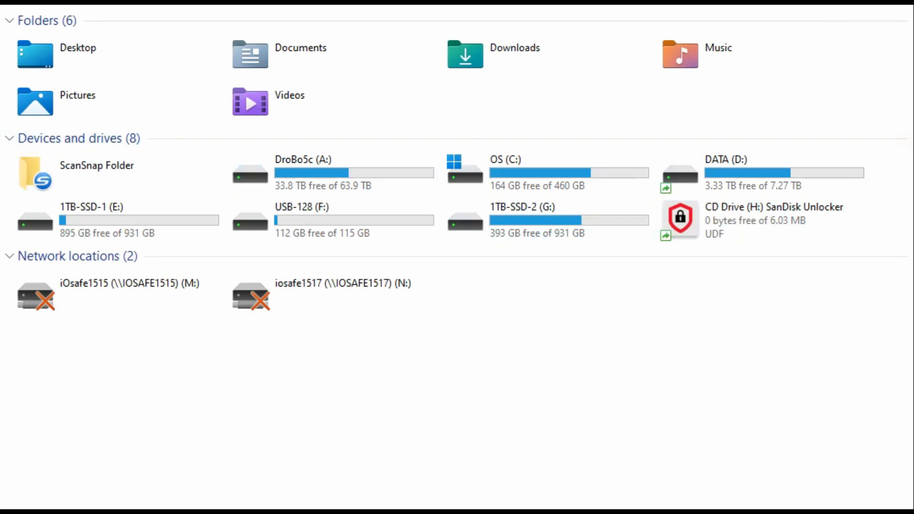
Open CD Drive (H:) SanDisk Unlocker and select the SanDisk Drive Unlock application
click(116, 283)
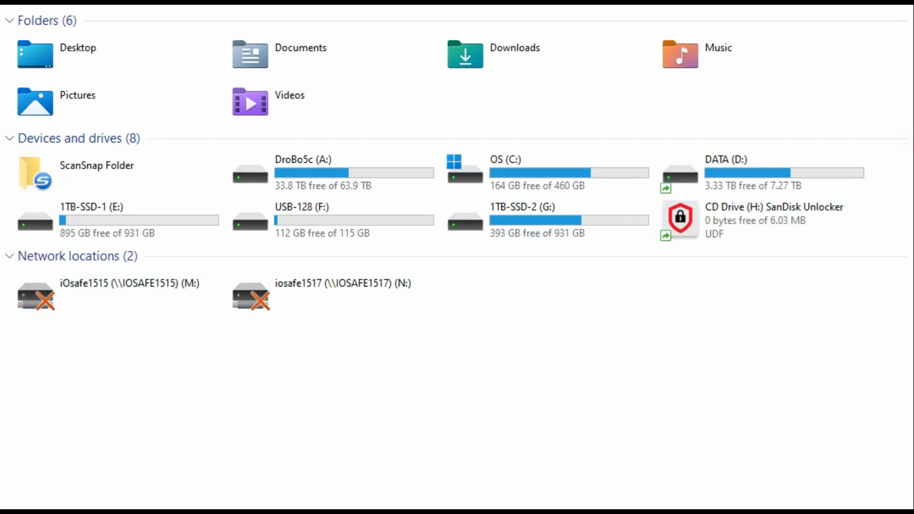
mouse_move(742, 210)
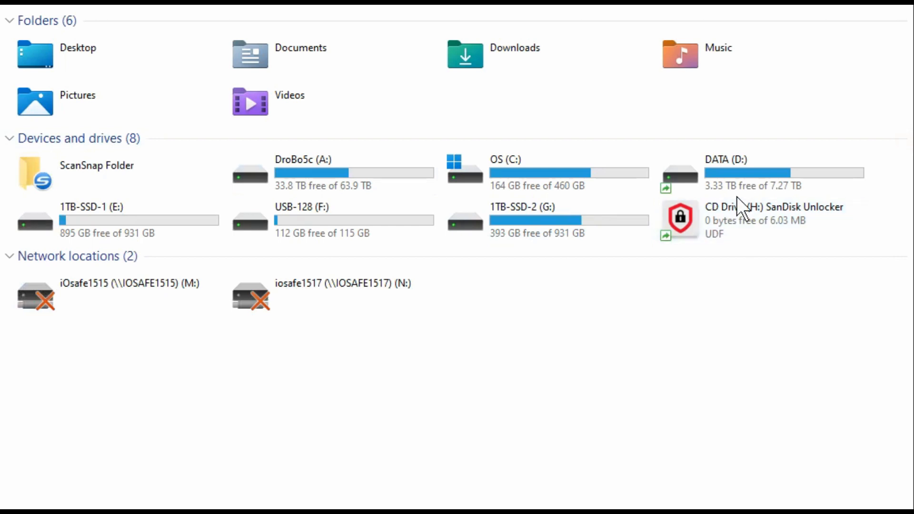
click(758, 220)
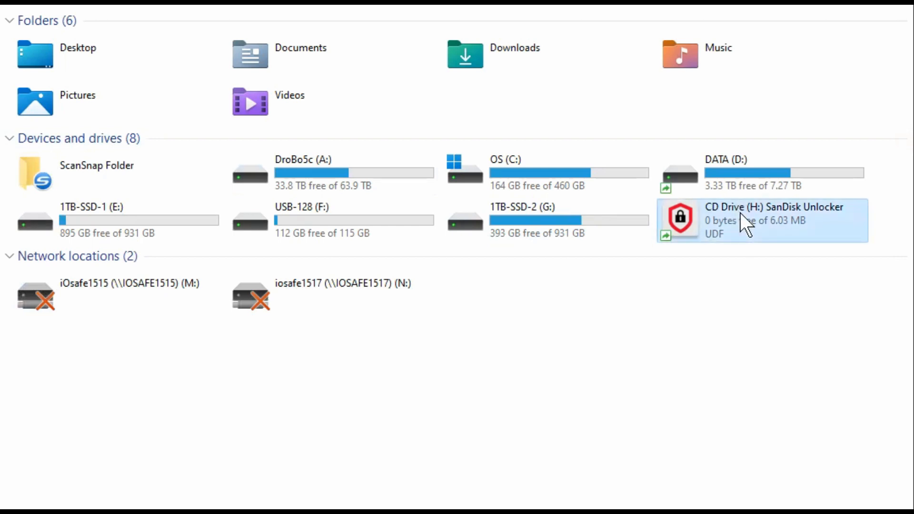
mouse_move(657, 311)
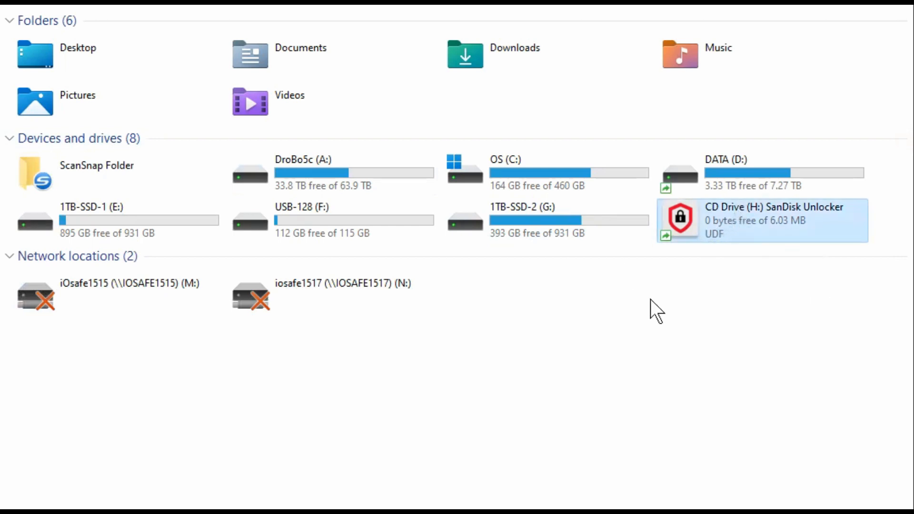
mouse_move(736, 230)
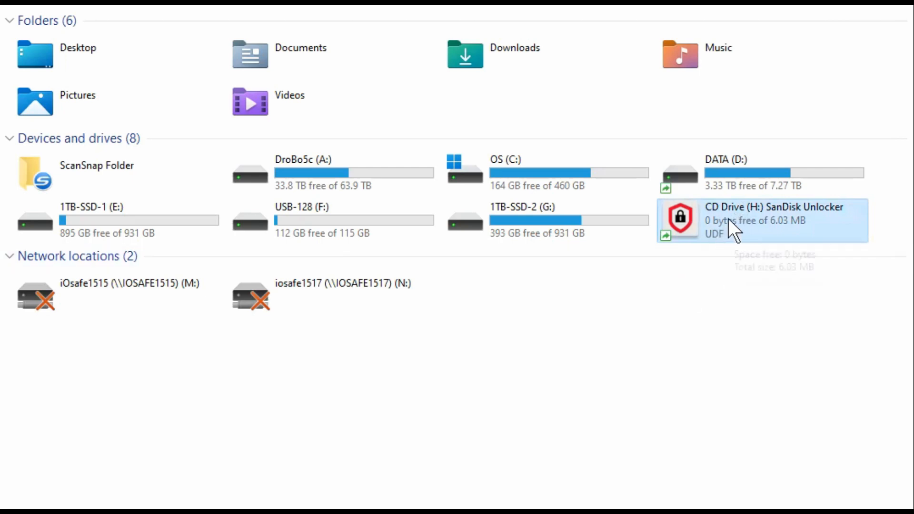
right_click(758, 220)
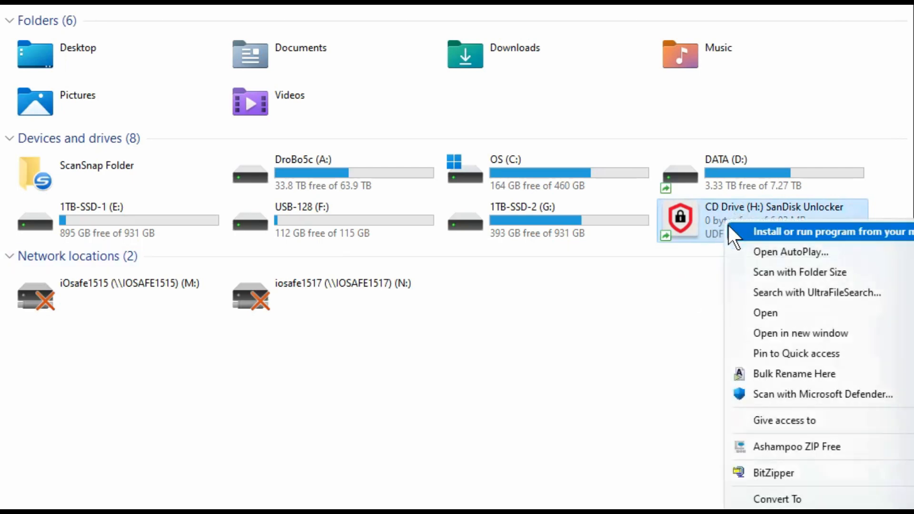
mouse_move(770, 318)
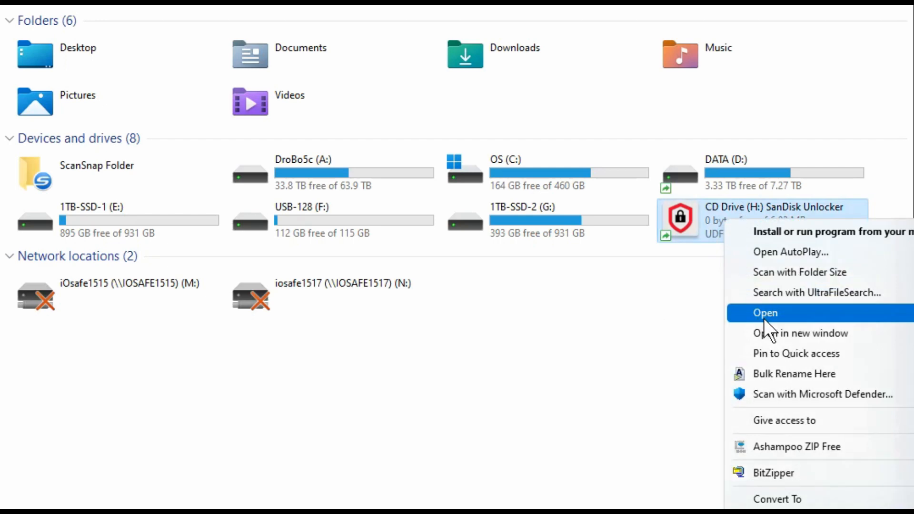
click(766, 313)
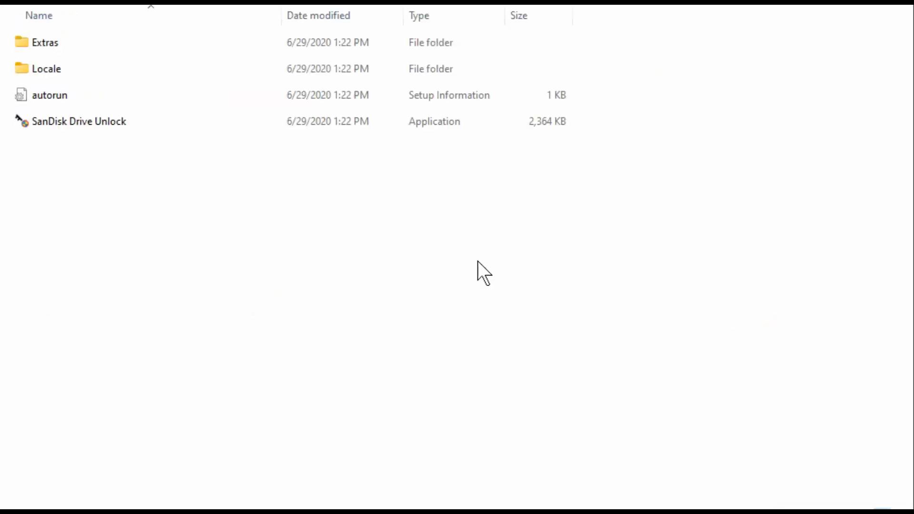
click(79, 121)
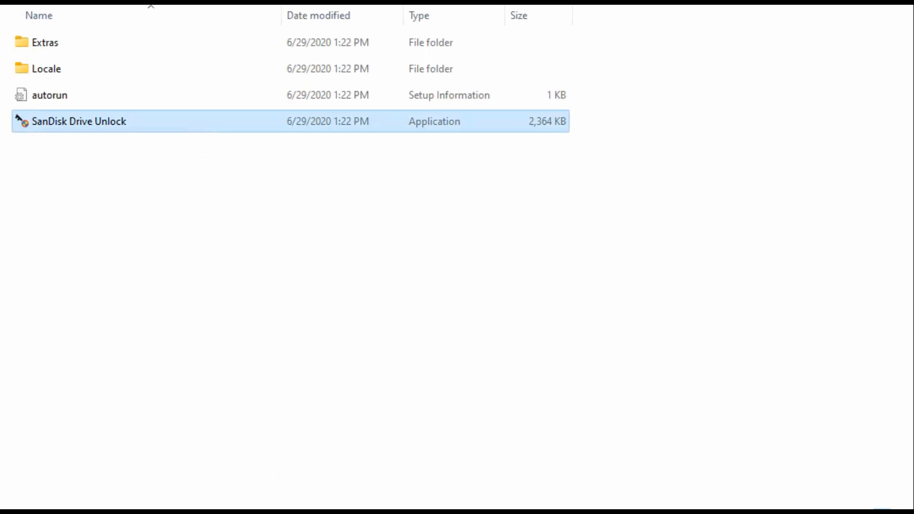
Unlock the Extreme Pro drive with its password in SanDisk Drive Unlock, then close the window
double_click(80, 121)
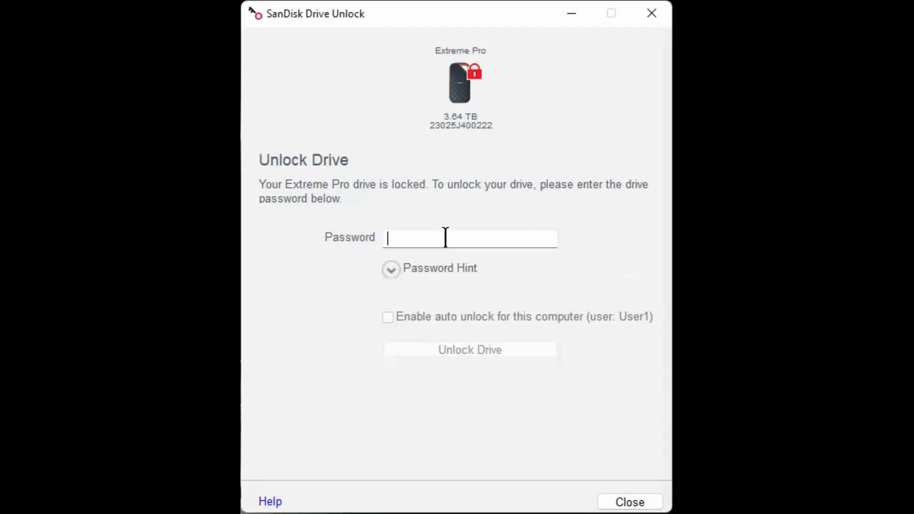
text(•)
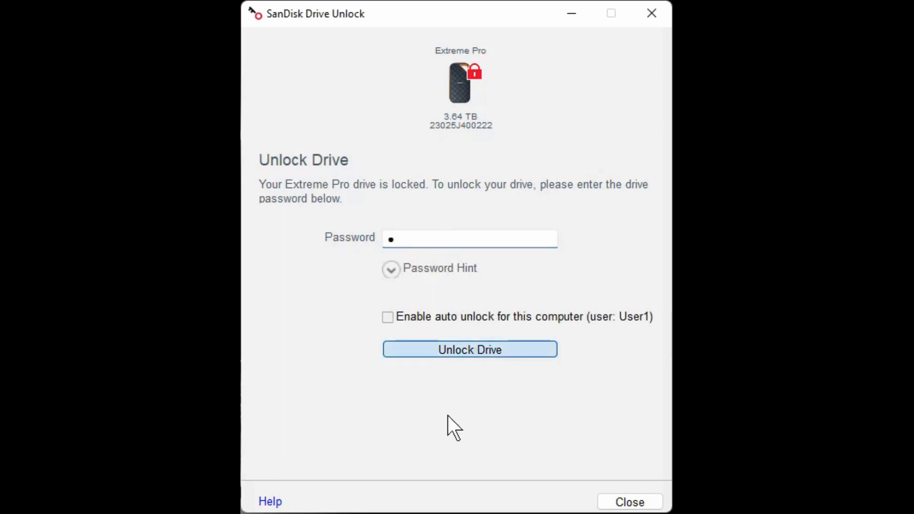
mouse_move(443, 464)
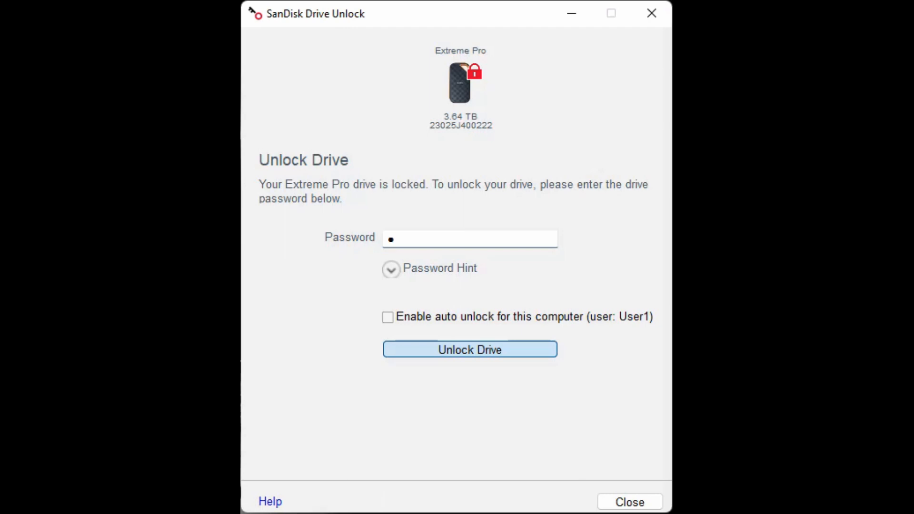
click(469, 350)
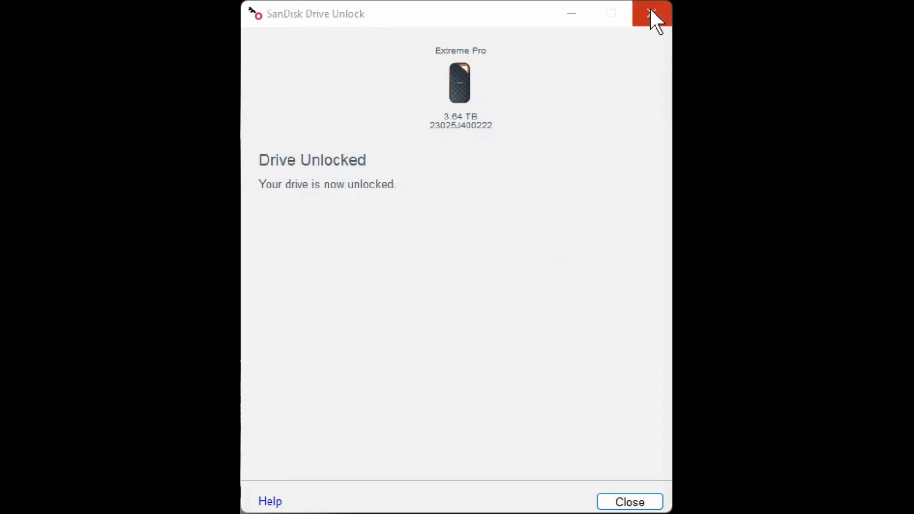
mouse_move(653, 14)
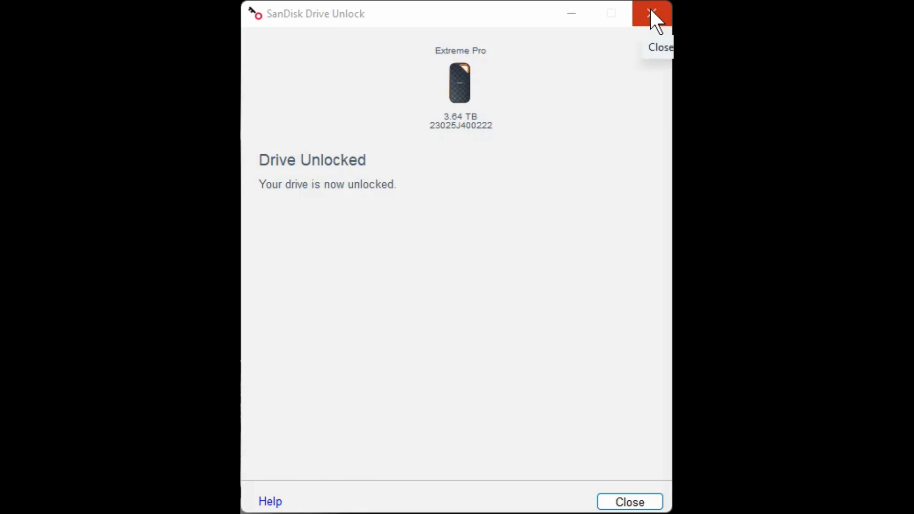
click(652, 13)
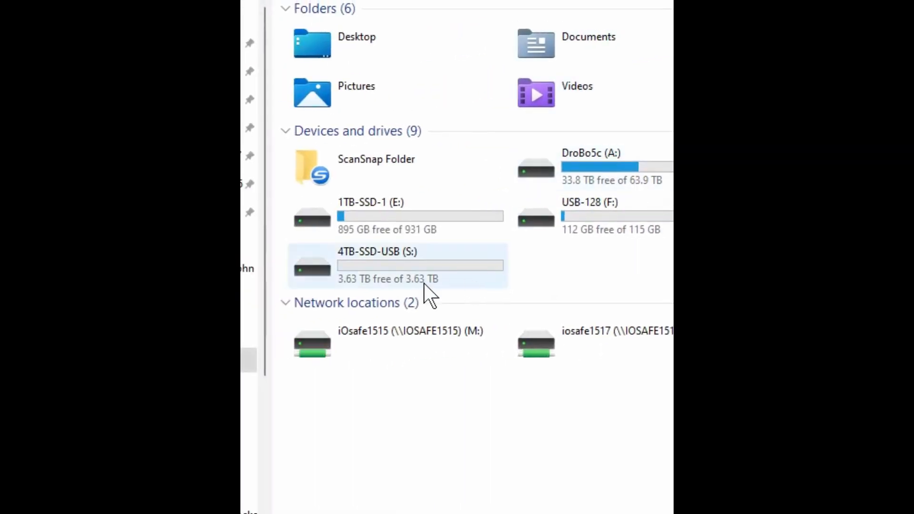
Open the newly listed 4TB-SSD-USB (S:) drive in This PC
double_click(369, 266)
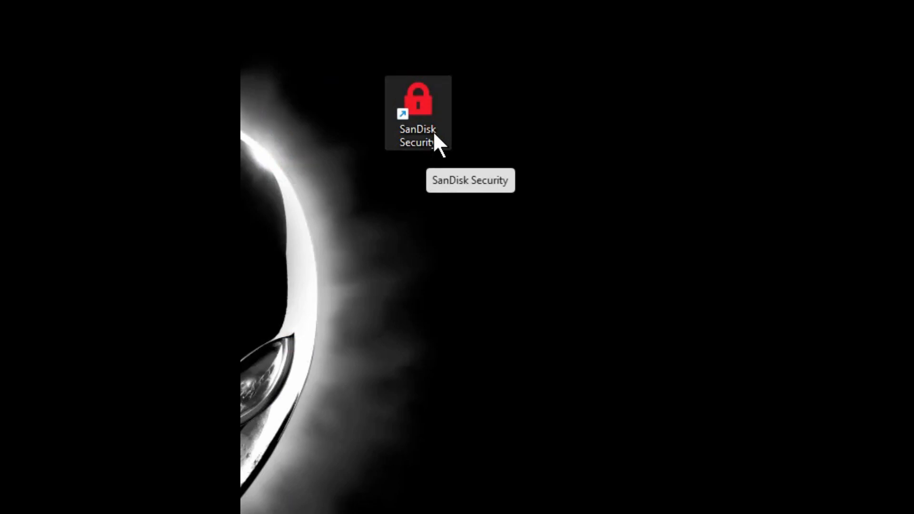
Launch SanDisk Security from its desktop shortcut
double_click(417, 105)
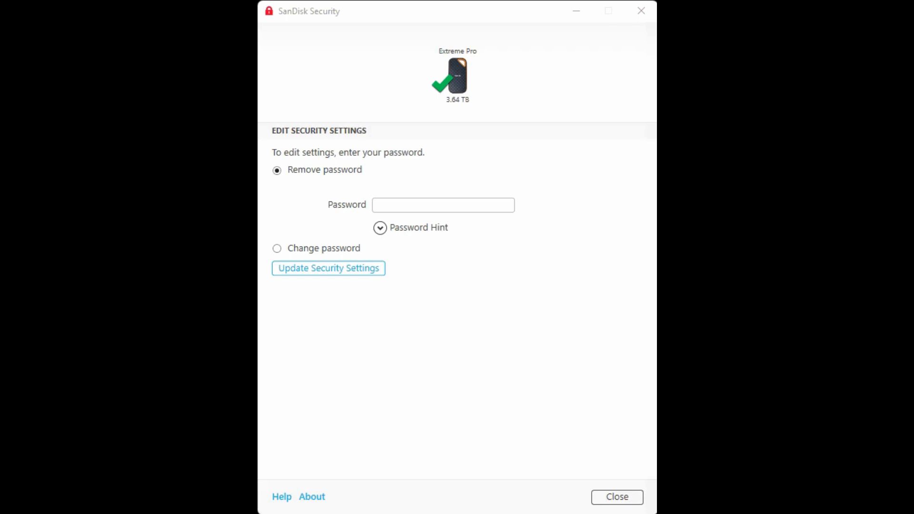
mouse_move(485, 318)
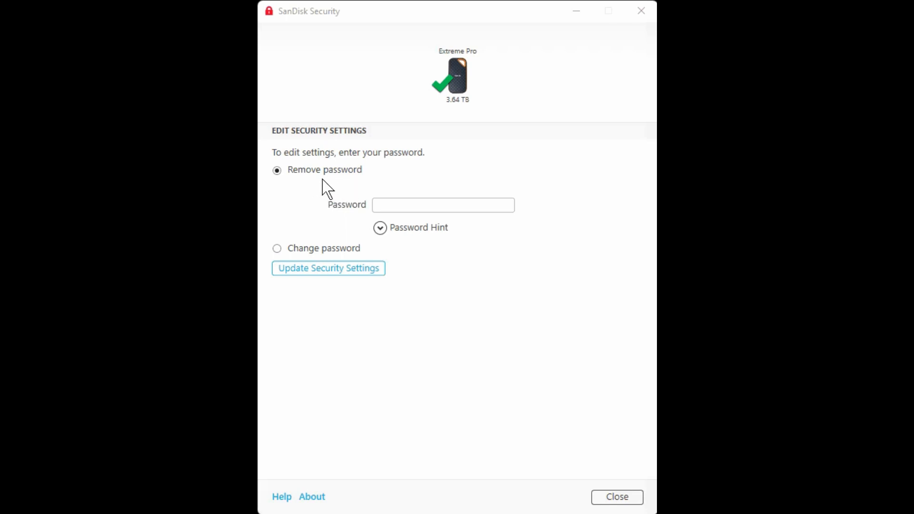
mouse_move(354, 186)
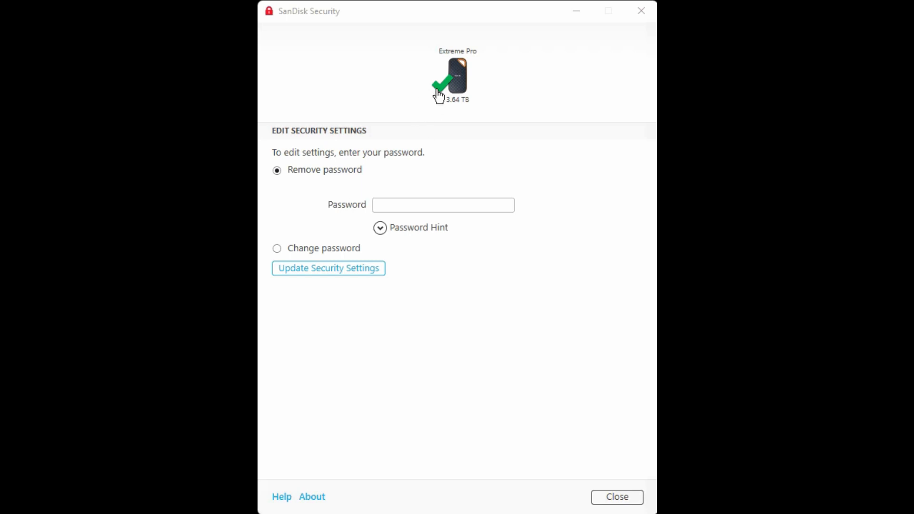
mouse_move(413, 207)
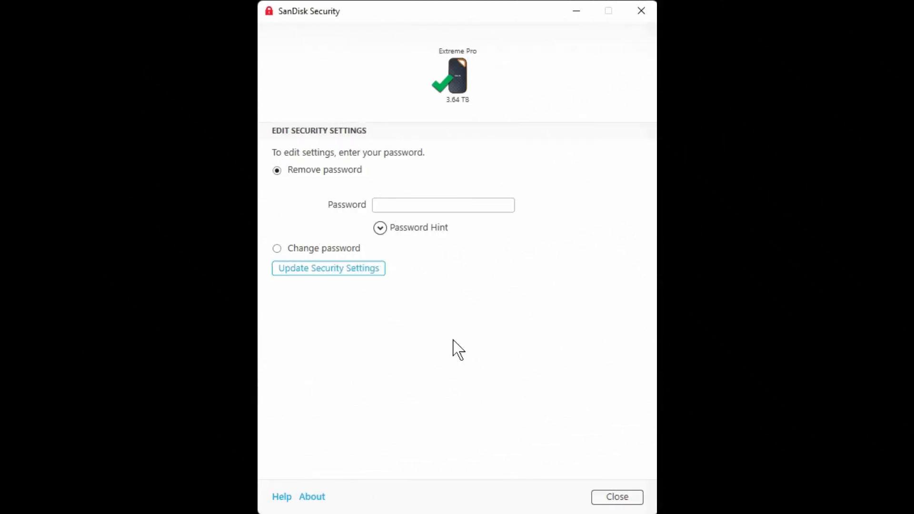
Enter the current password for the Extreme Pro drive with Remove password selected
text(•)
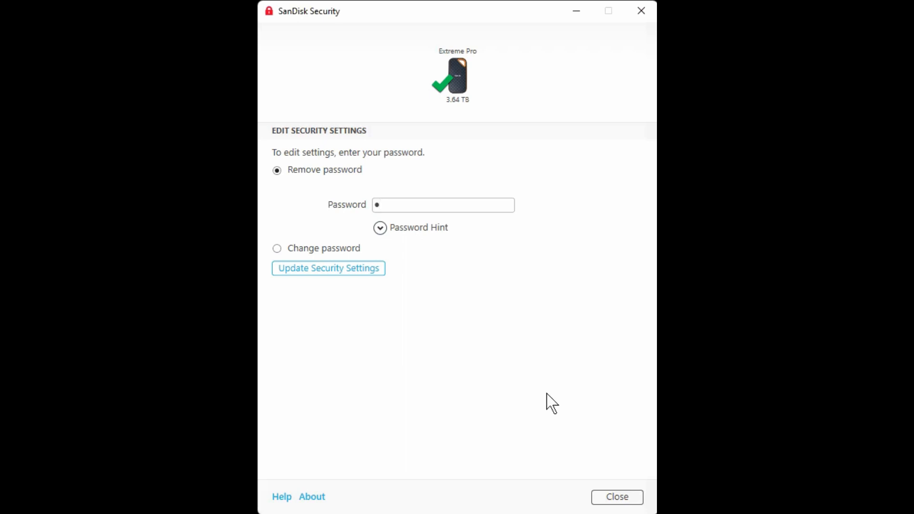
mouse_move(363, 321)
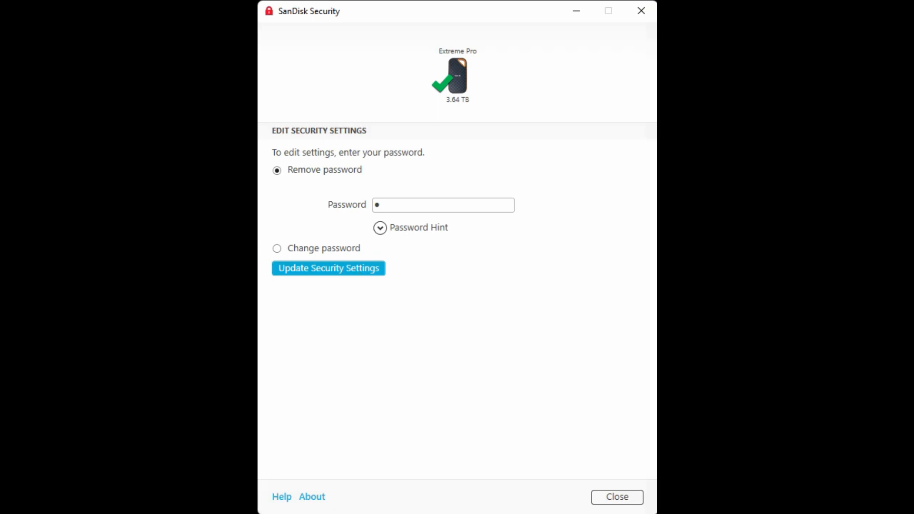
Remove the password from the Extreme Pro drive
click(329, 268)
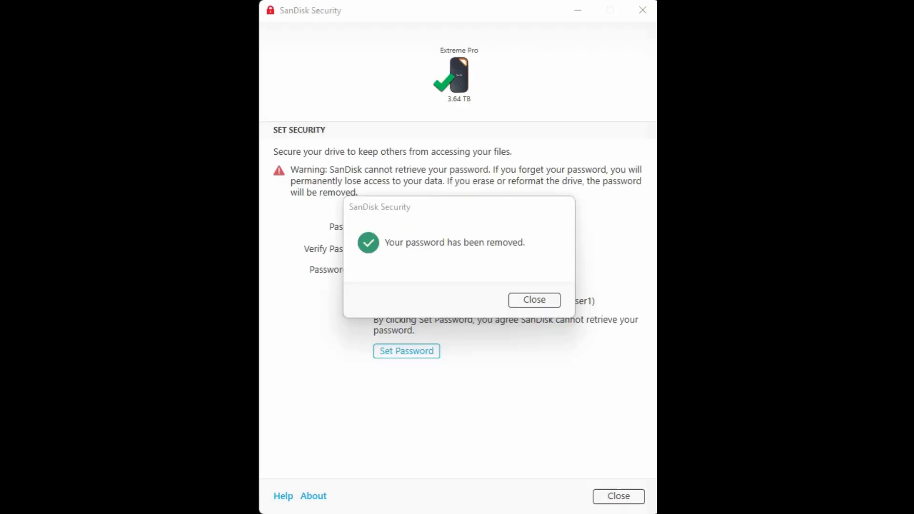
mouse_move(625, 384)
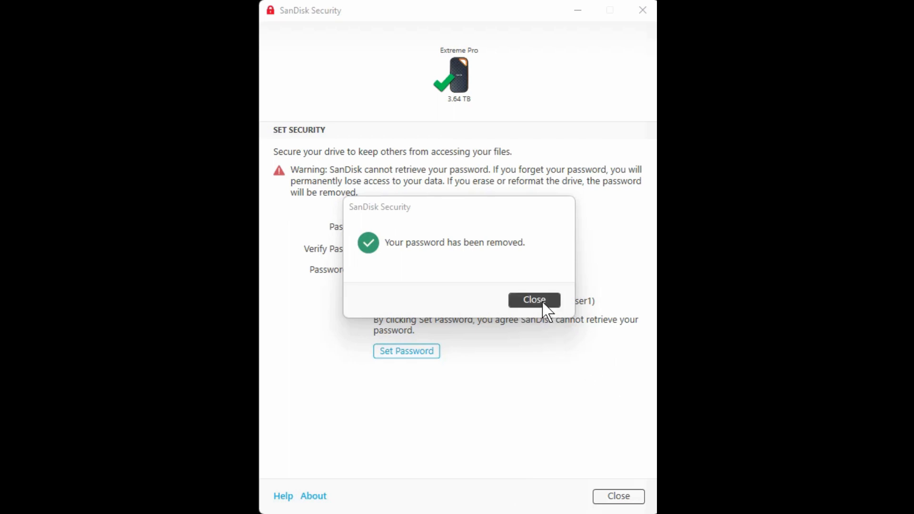
Dismiss the 'Your password has been removed' confirmation
click(533, 300)
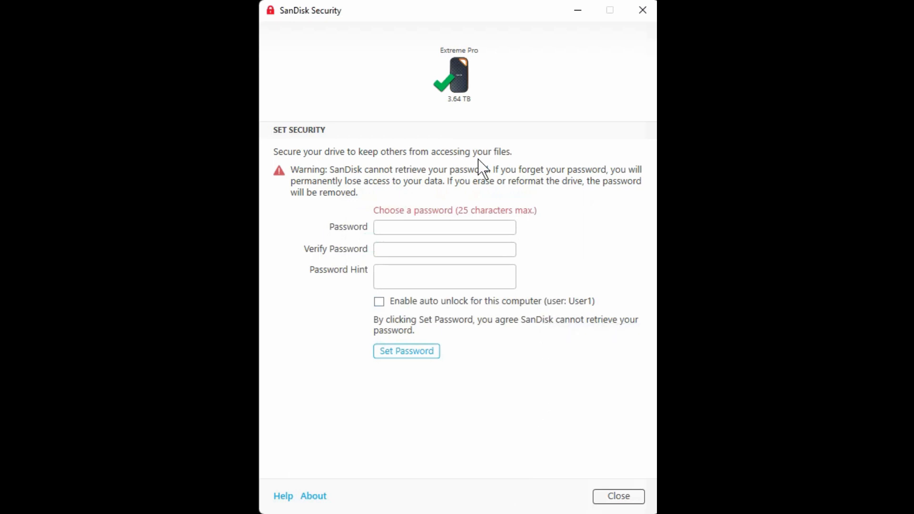
mouse_move(519, 250)
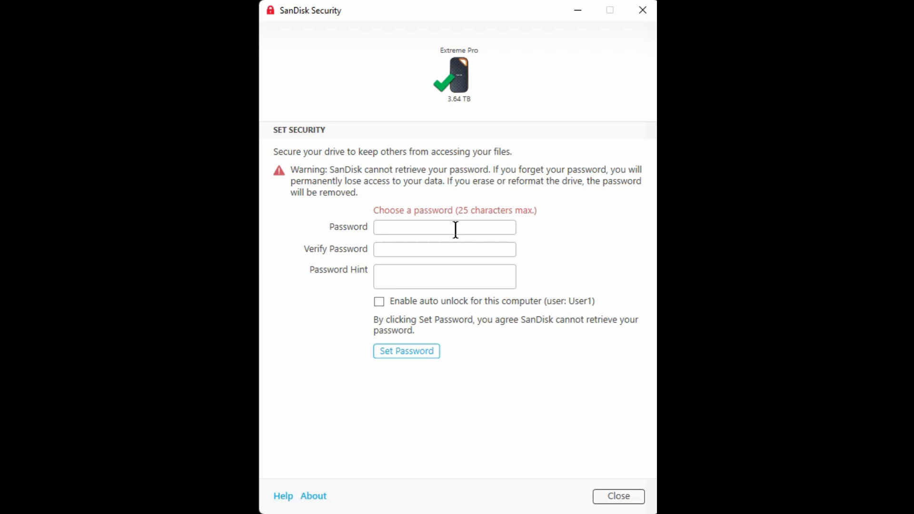
mouse_move(363, 510)
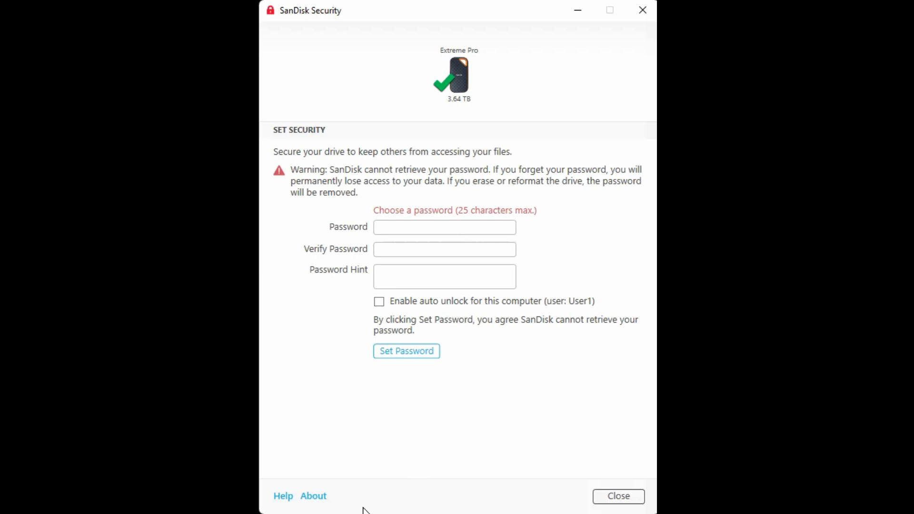
mouse_move(505, 485)
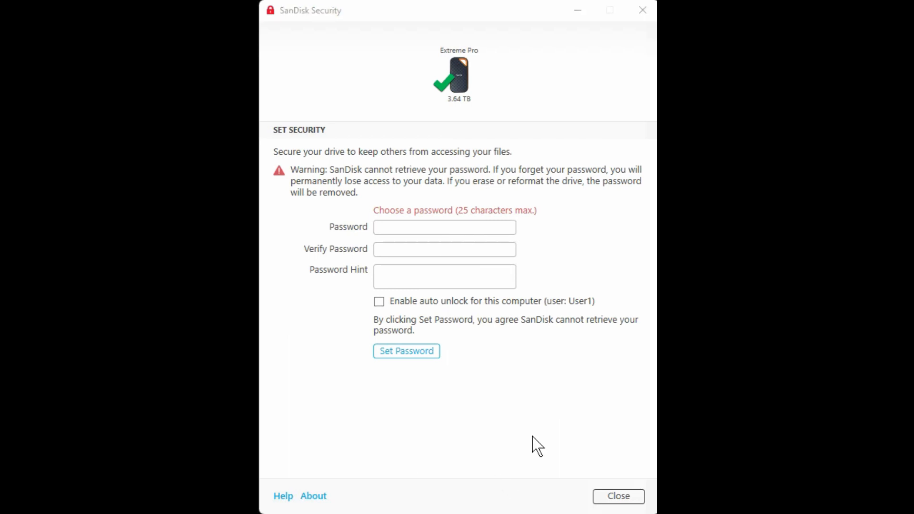
mouse_move(618, 496)
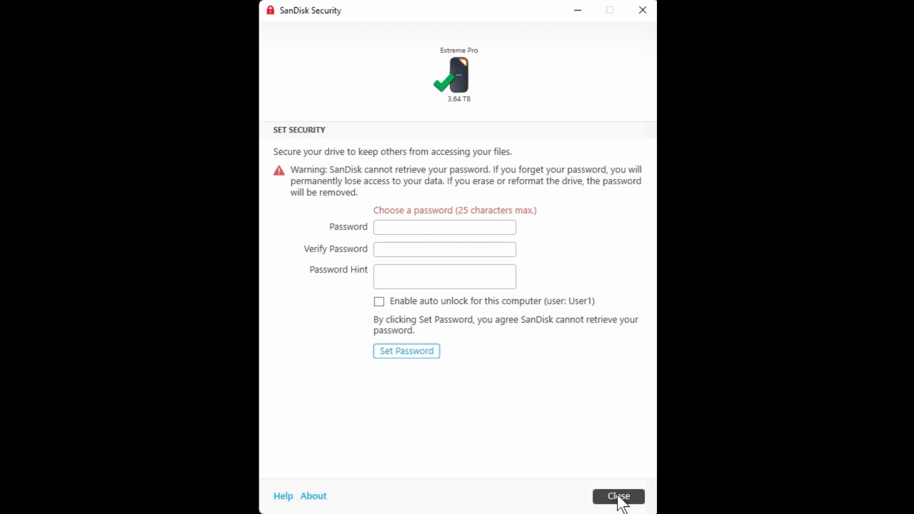
Close SanDisk Security and start its uninstall from Programs and Features
click(617, 496)
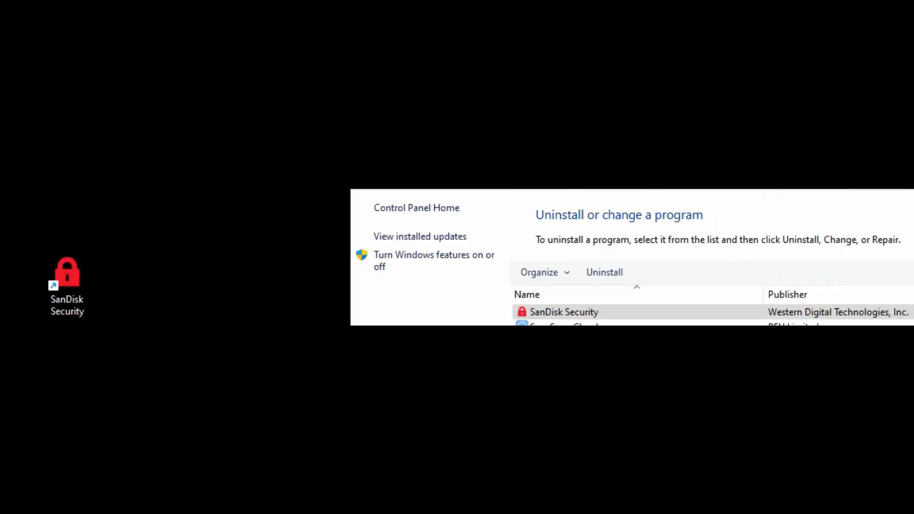
click(564, 313)
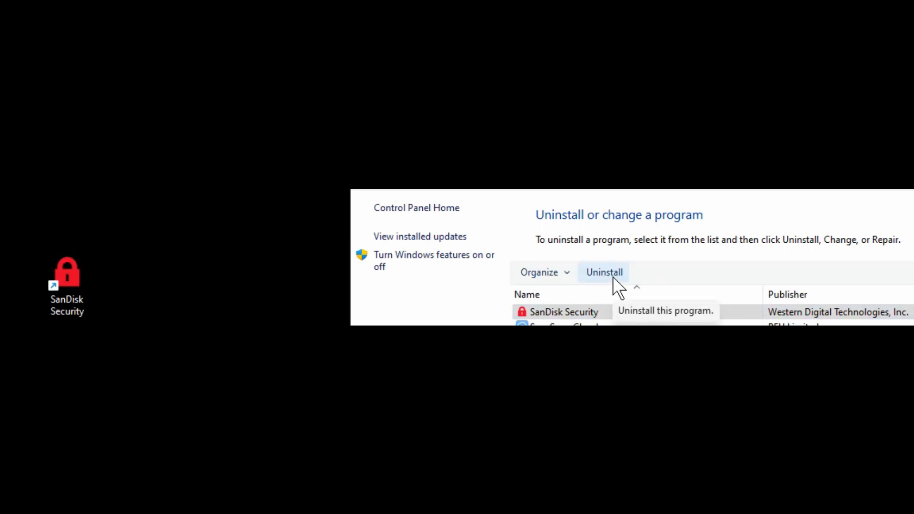
click(604, 272)
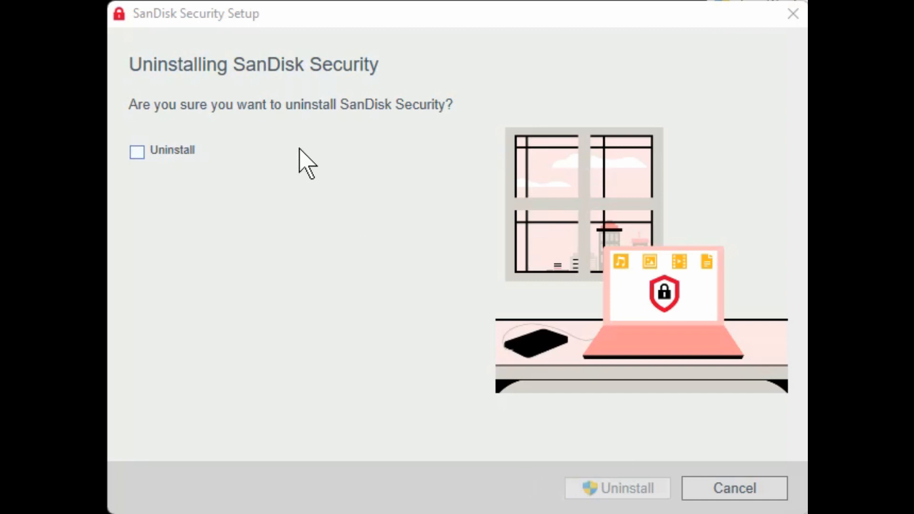
mouse_move(201, 82)
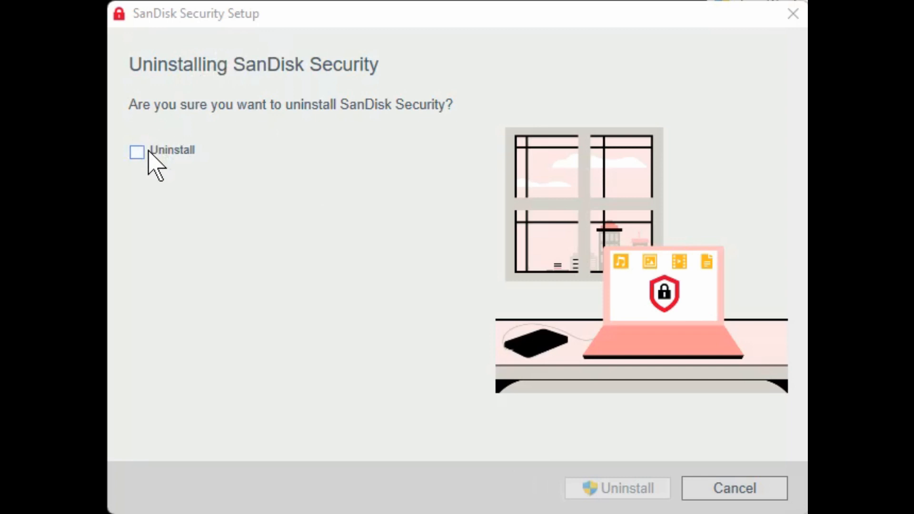
Confirm the Uninstall checkbox and run the SanDisk Security uninstallation
click(137, 151)
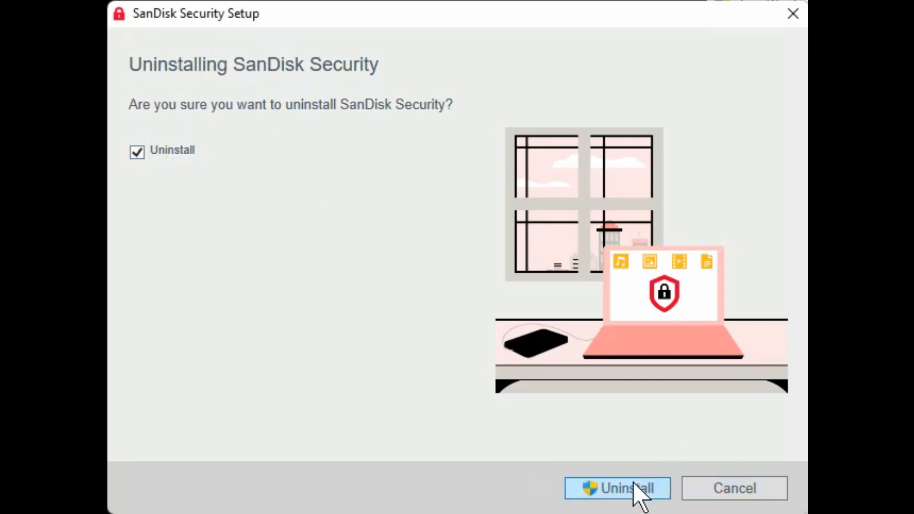
click(616, 489)
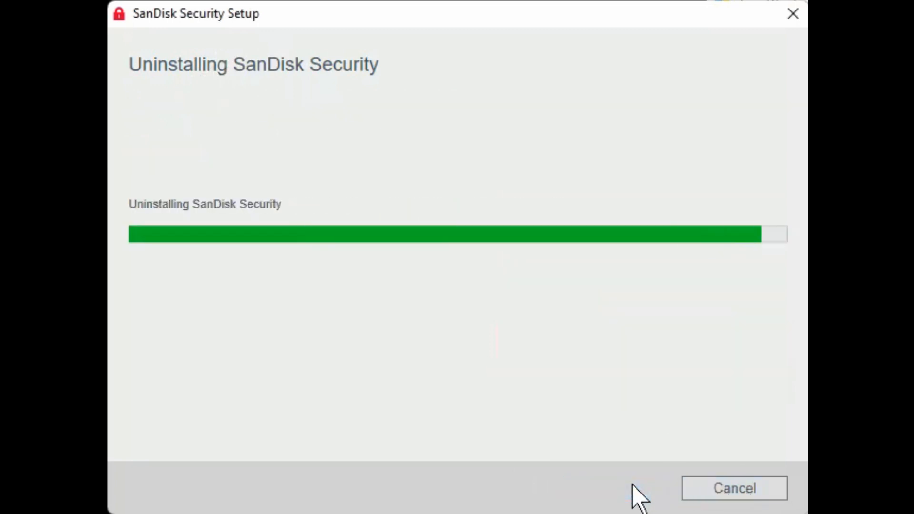
mouse_move(601, 338)
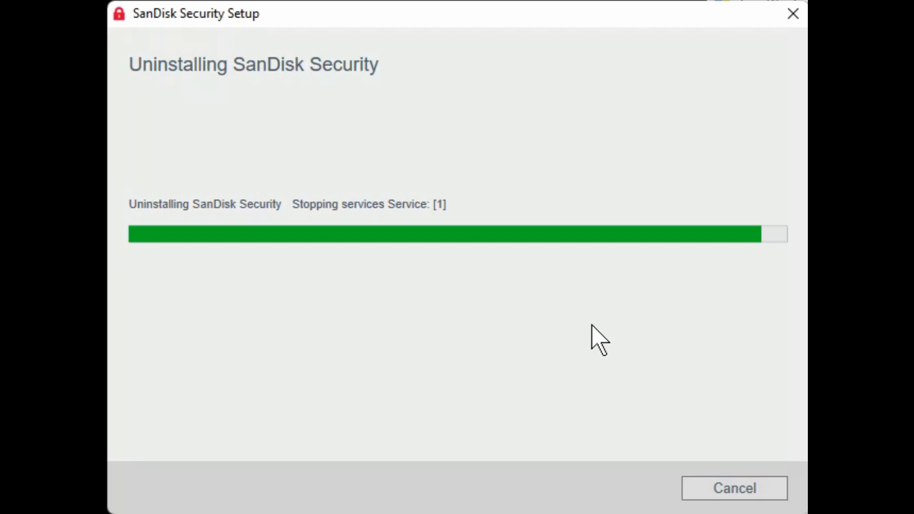
mouse_move(558, 31)
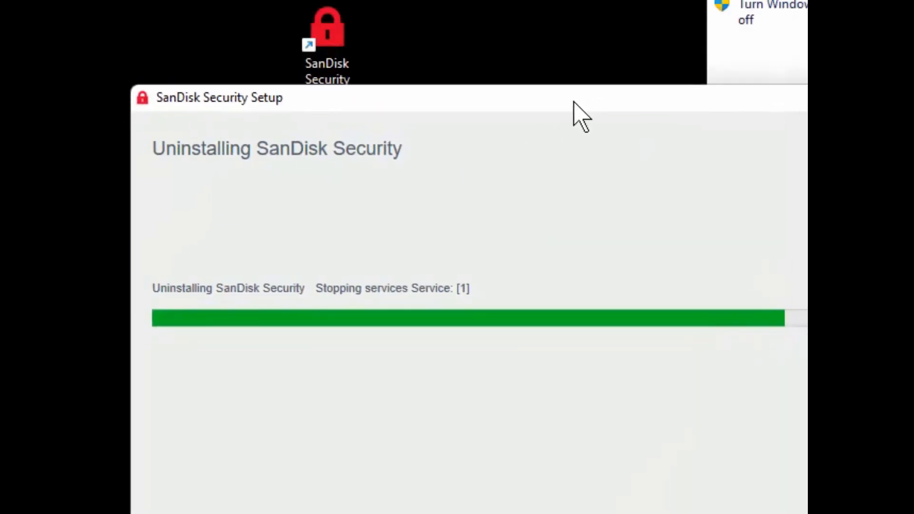
mouse_move(588, 266)
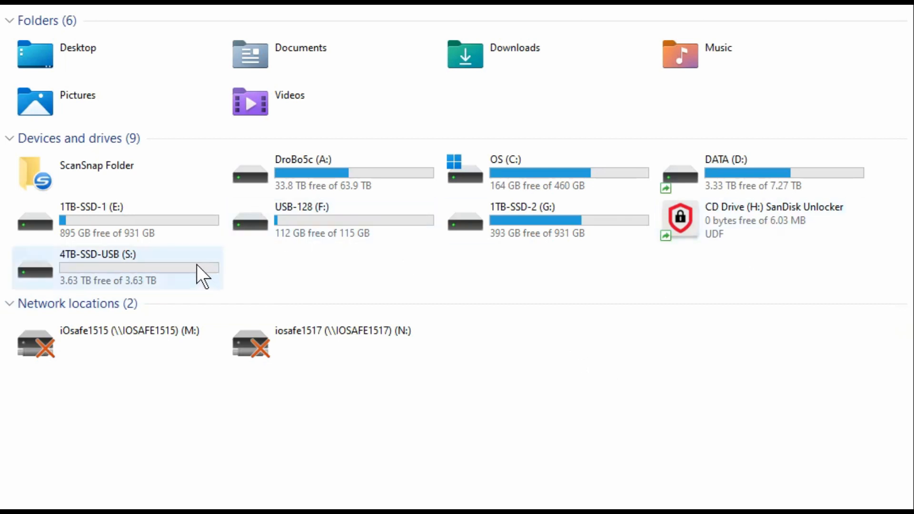
mouse_move(159, 274)
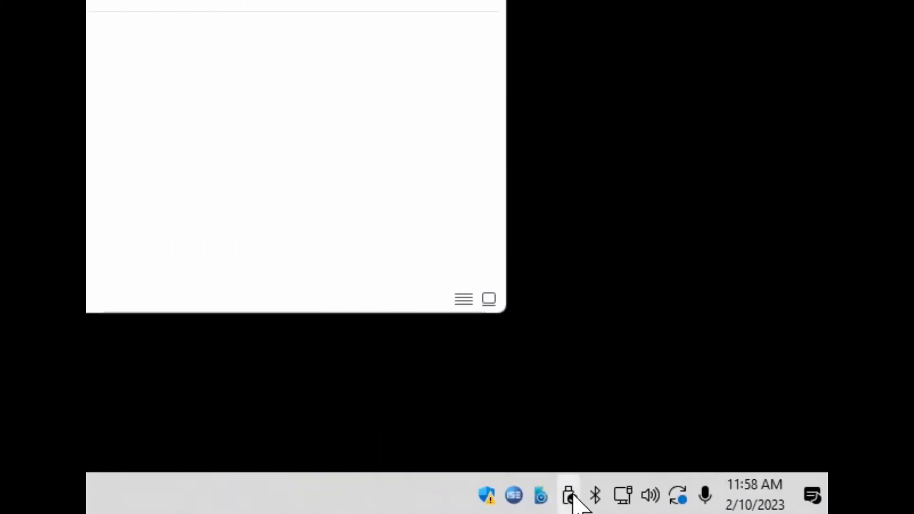
Safely eject the Extreme Pro 55AF drive from the Safely Remove Hardware tray icon
click(568, 495)
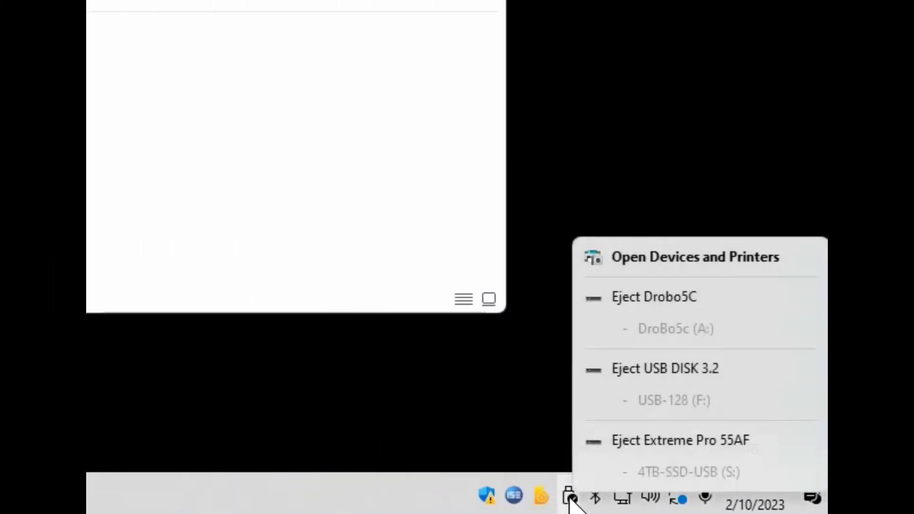
mouse_move(680, 440)
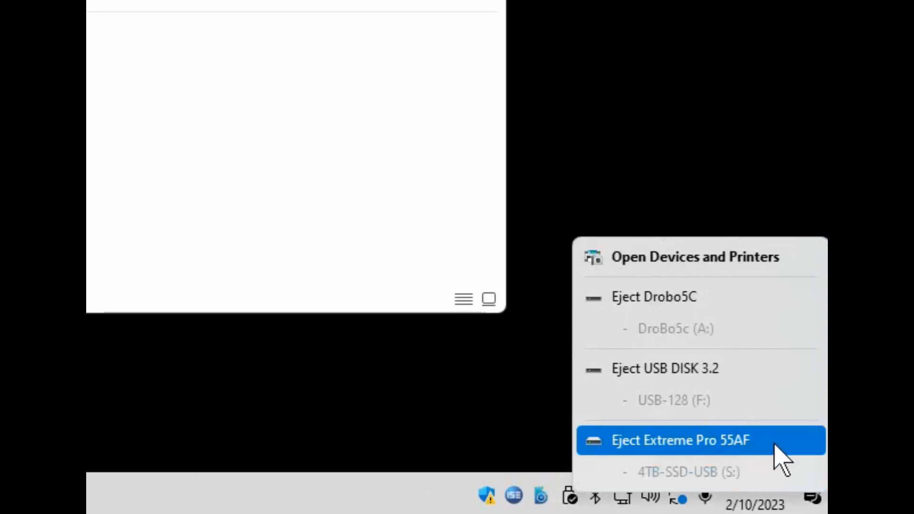
click(680, 440)
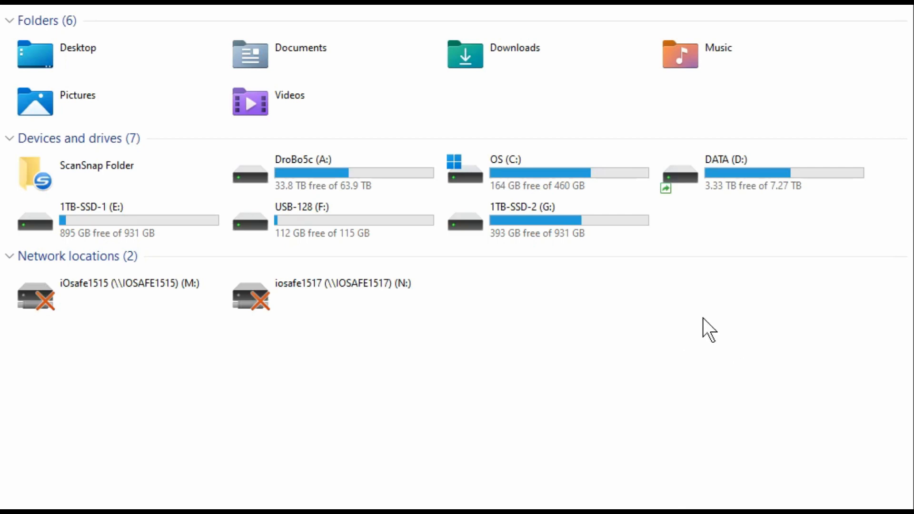
mouse_move(691, 362)
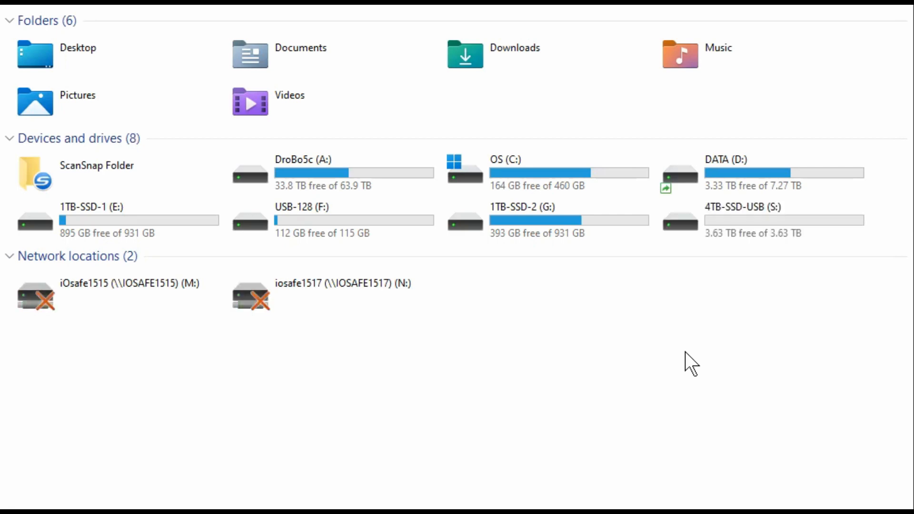
Open the reconnected 4TB-SSD-USB (S:) drive to confirm it mounts as a regular unprotected drive
double_click(744, 220)
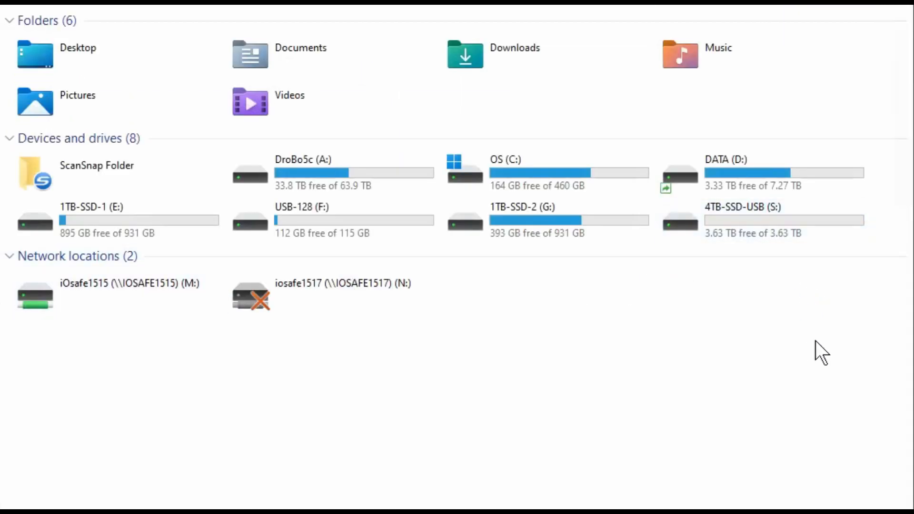
mouse_move(638, 347)
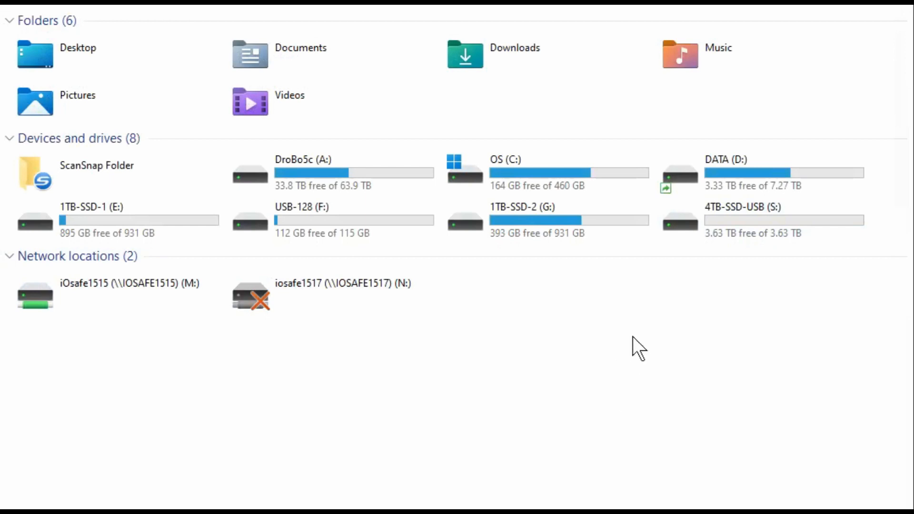
mouse_move(658, 329)
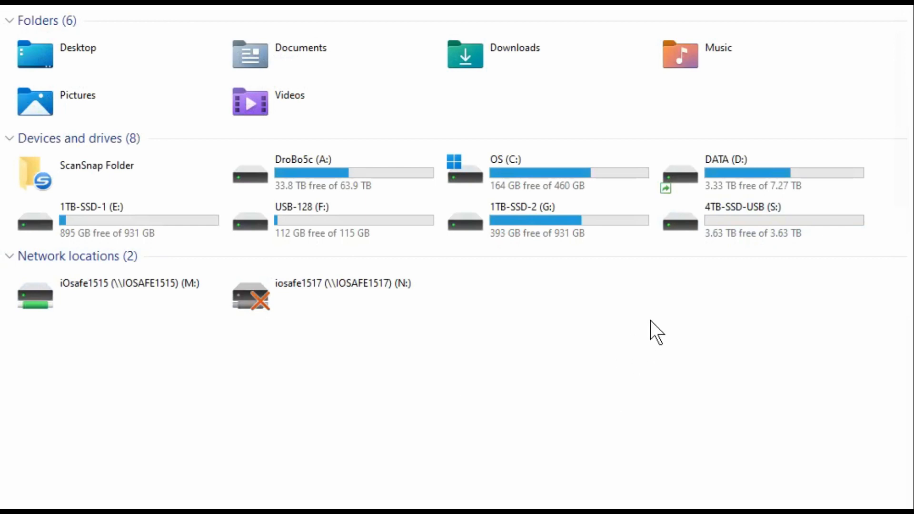
mouse_move(766, 264)
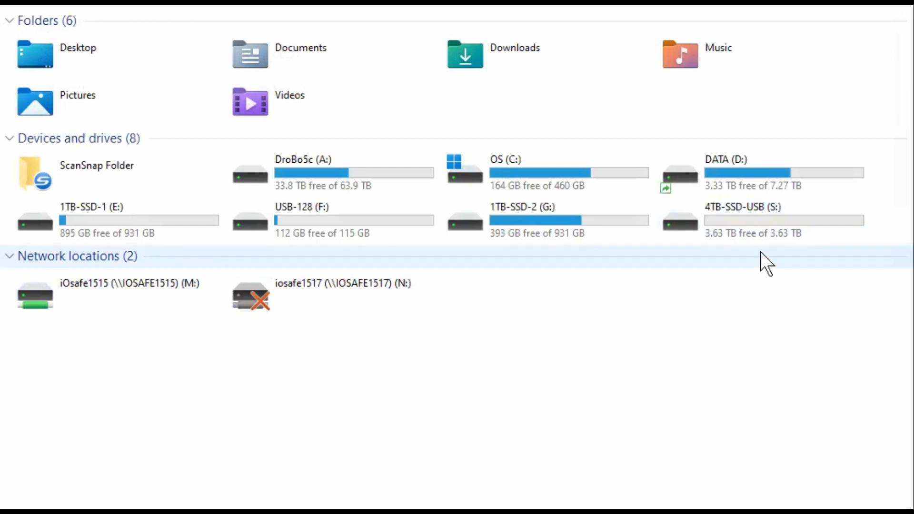